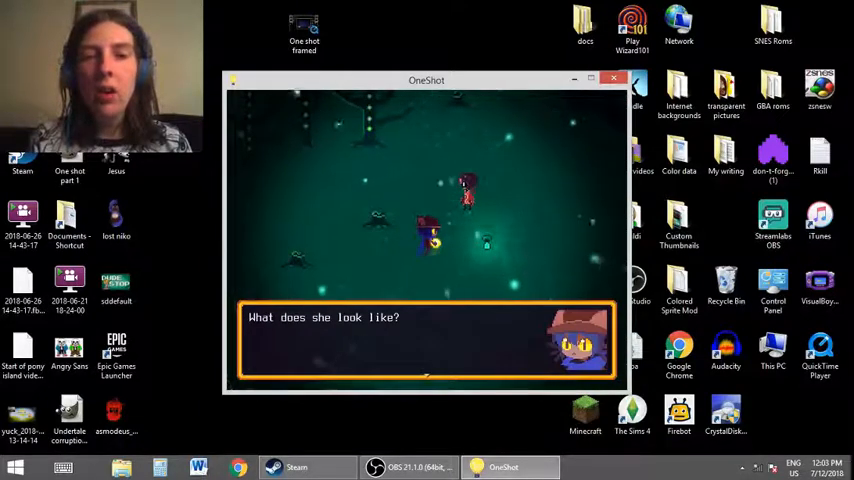
# - Read through the forest girl's dialogue about her father leaving and Alula
pyautogui.click(425, 345)
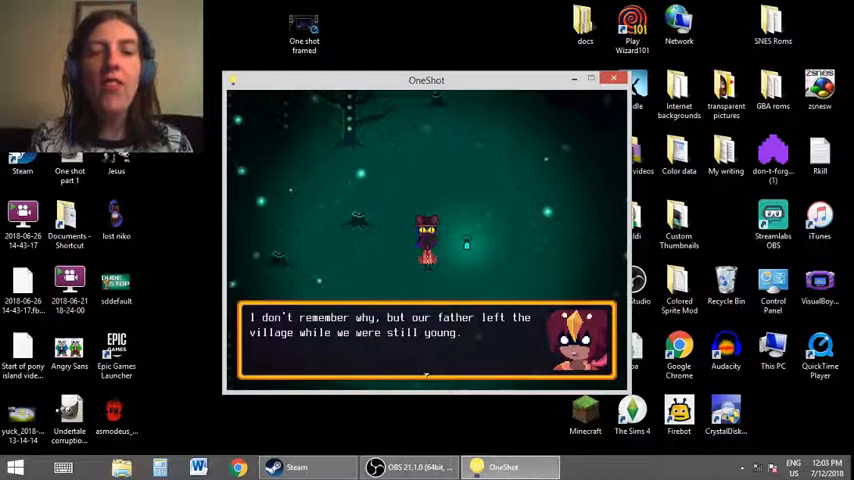
pyautogui.click(425, 345)
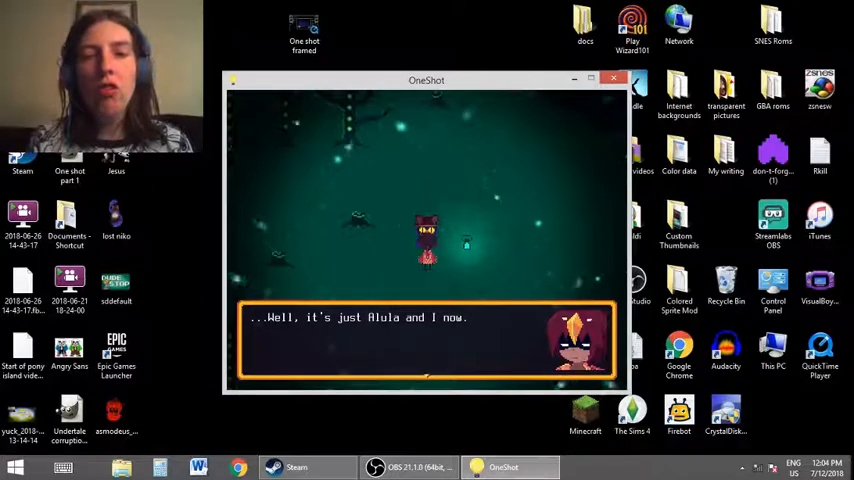
pyautogui.click(425, 345)
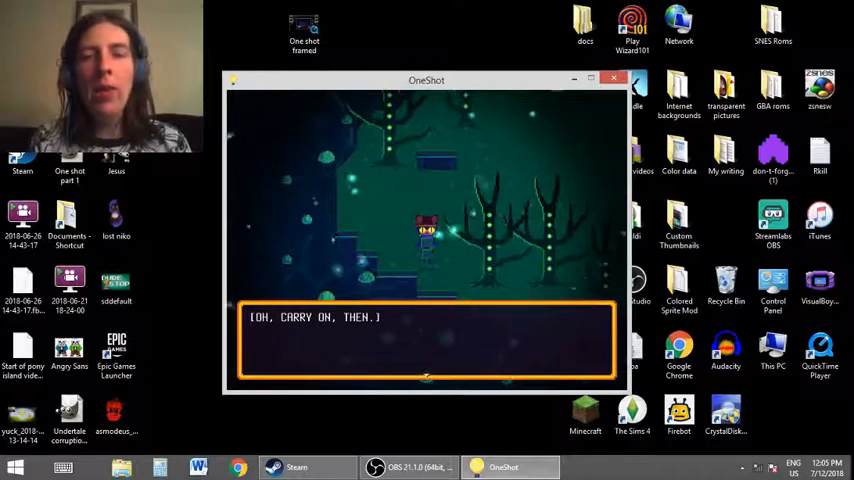
# - Chat with the moss-sample robot and continue into the dark corridor
pyautogui.click(425, 240)
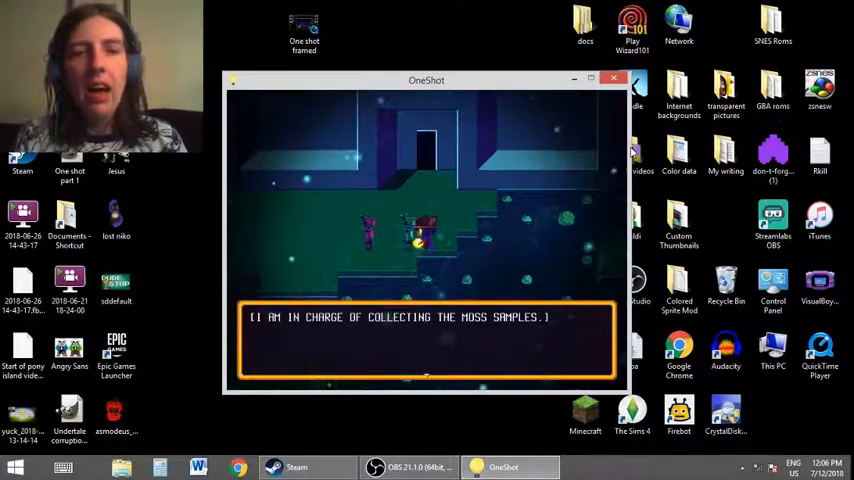
pyautogui.click(425, 340)
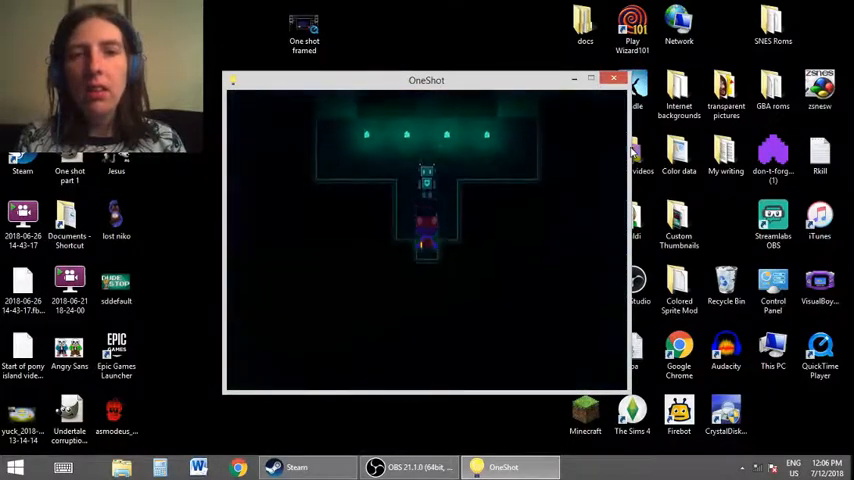
# - Talk with the corridor robot and hear that the townsfolk already have power
pyautogui.press('space')
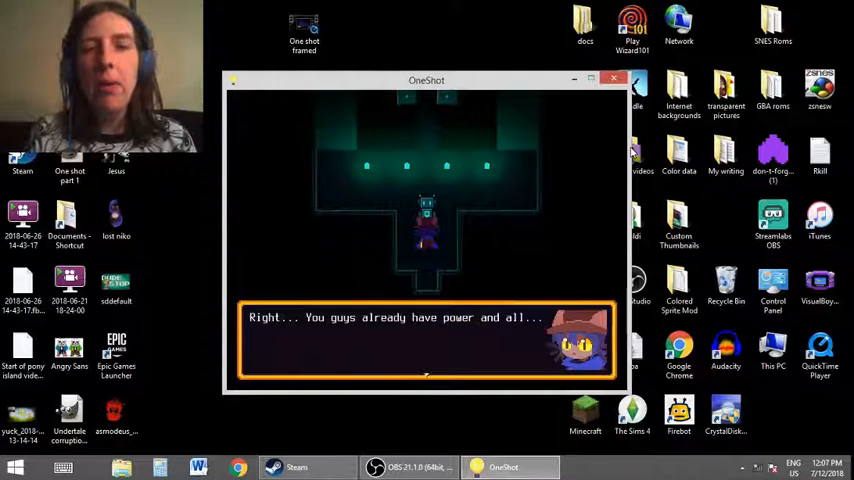
pyautogui.press('Enter')
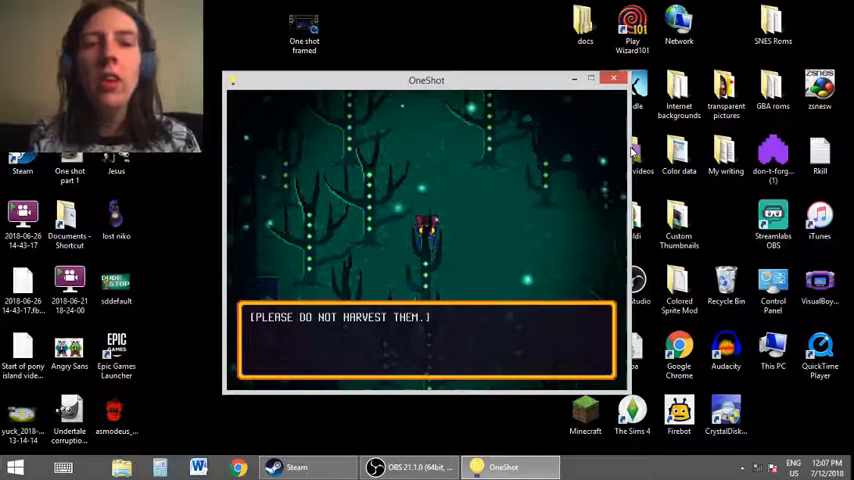
# - Talk to the tree-guarding robot and the robot inside the building greeting a living person
pyautogui.click(425, 340)
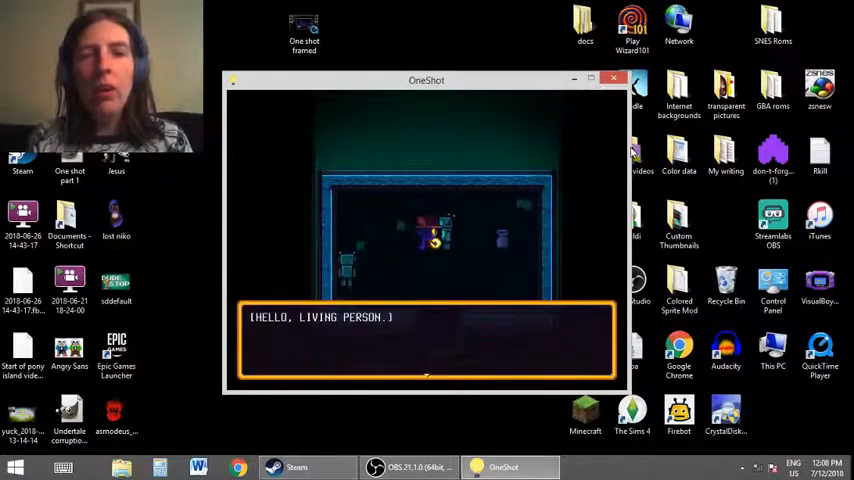
pyautogui.click(425, 340)
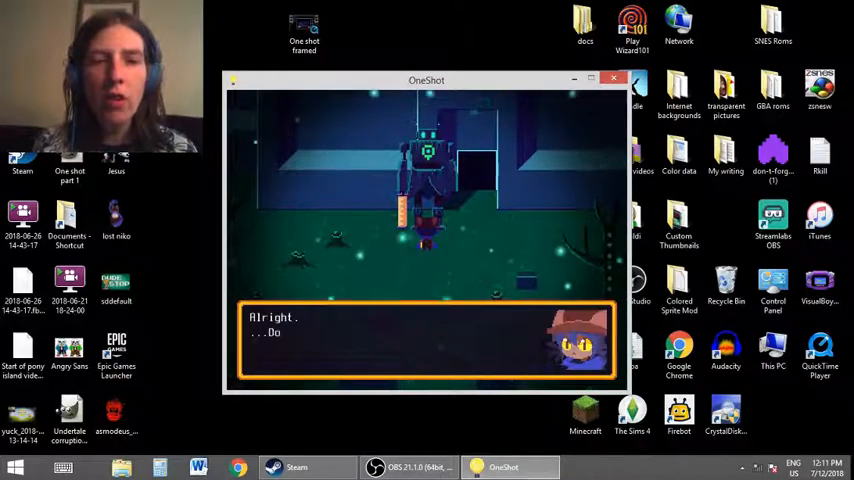
# - Hear the tall robot by the entrance admit it has lost its own
pyautogui.click(425, 340)
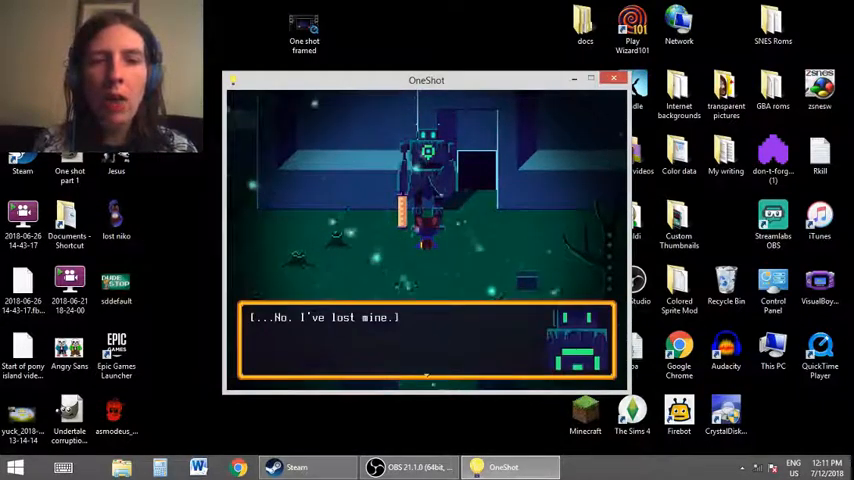
pyautogui.click(426, 340)
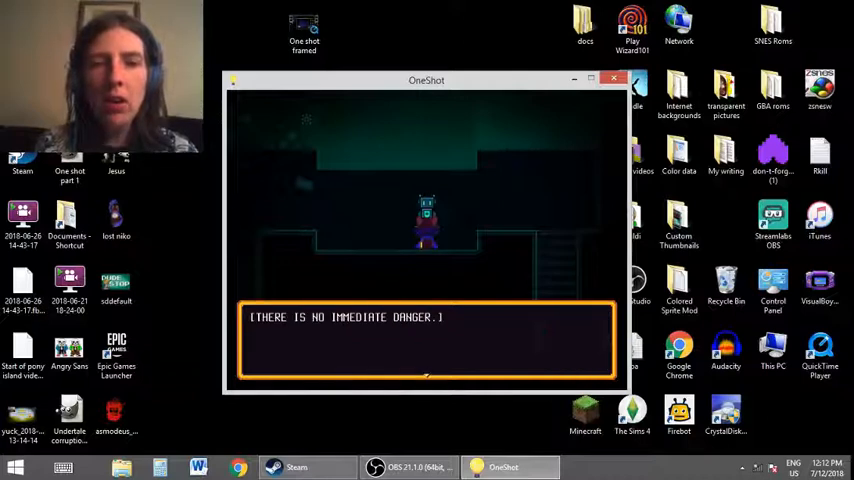
# - Hear the dark-room robot report there is no immediate danger
pyautogui.press('Enter')
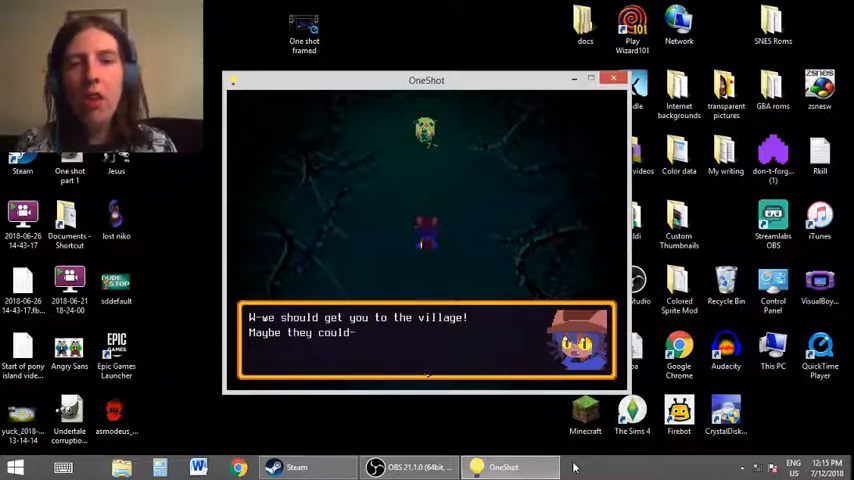
# - Advance the frail stranger's plea to borrow the sun one last time
pyautogui.click(427, 340)
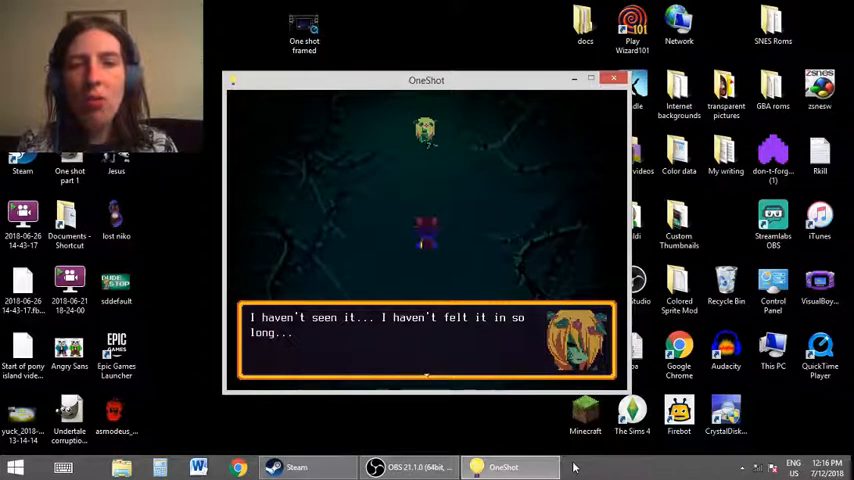
pyautogui.click(425, 340)
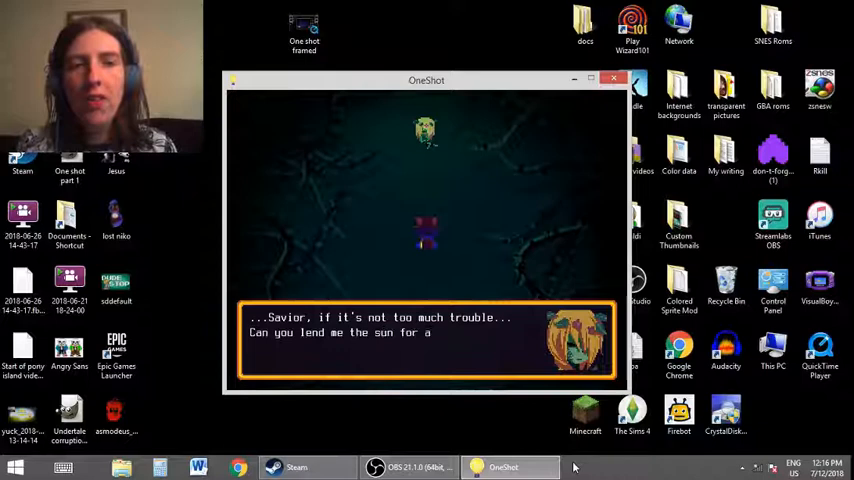
pyautogui.press('space')
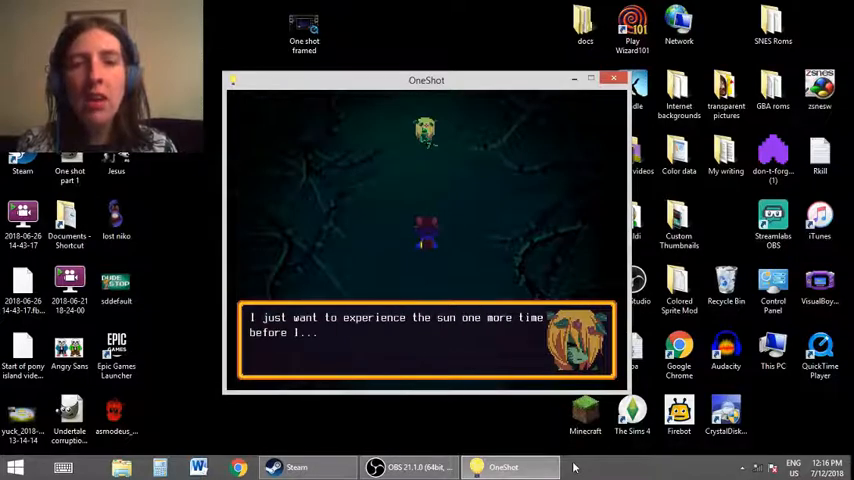
pyautogui.click(425, 340)
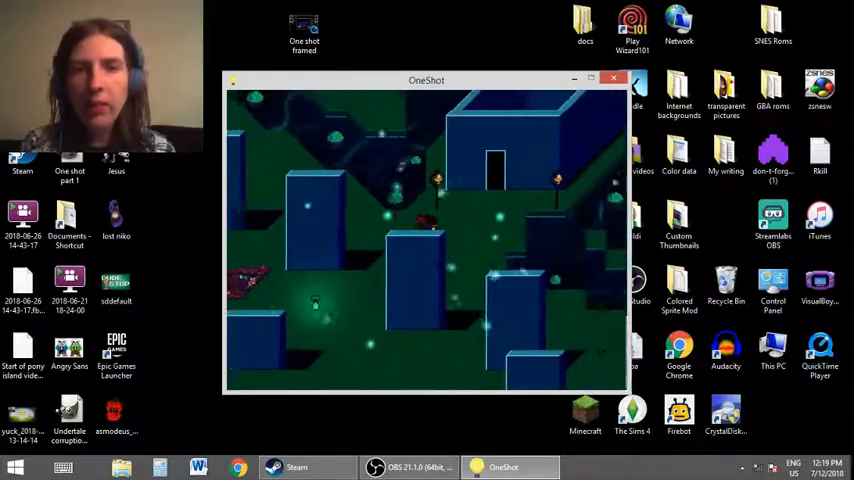
# - Walk Niko into the nearby house among the blue buildings
pyautogui.press('up')
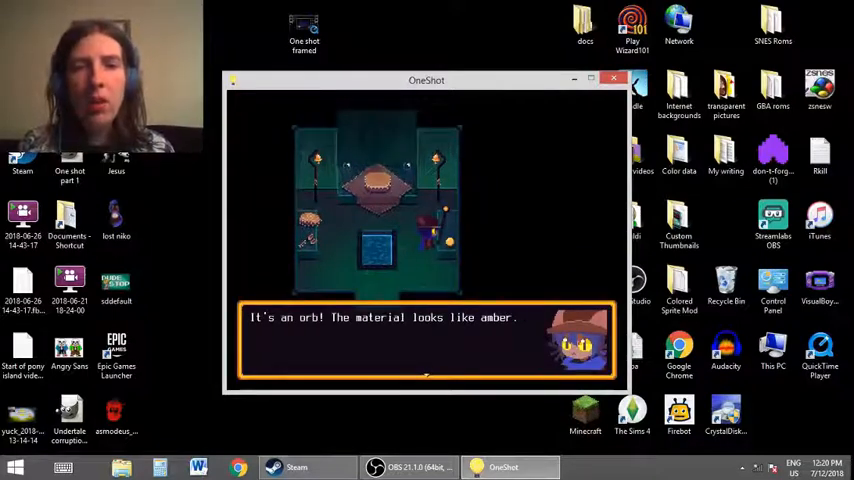
# - Inspect the amber orb and the staff inside the house
pyautogui.click(425, 340)
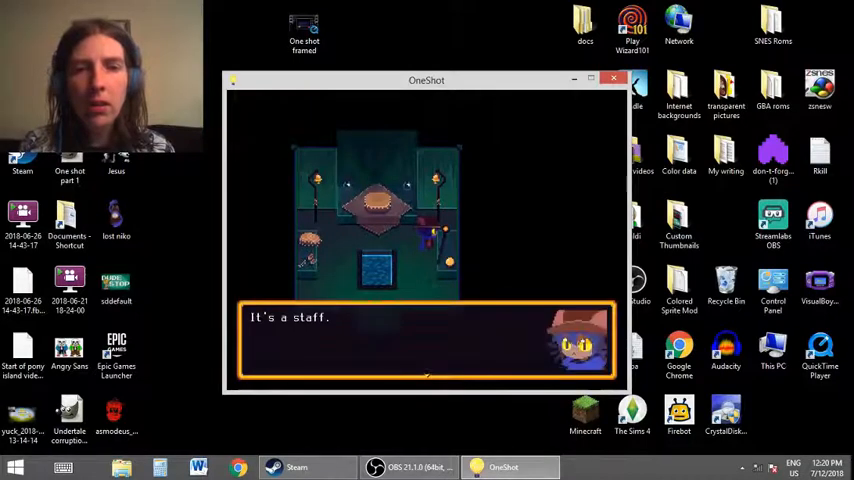
pyautogui.click(425, 340)
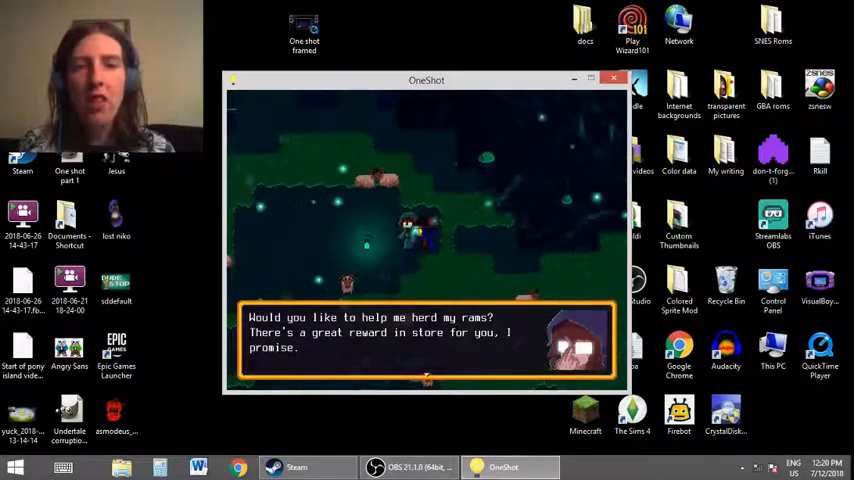
# - Answer Yes to the herder's offer and read the instructions to move rams onto darker moss
pyautogui.press('Enter')
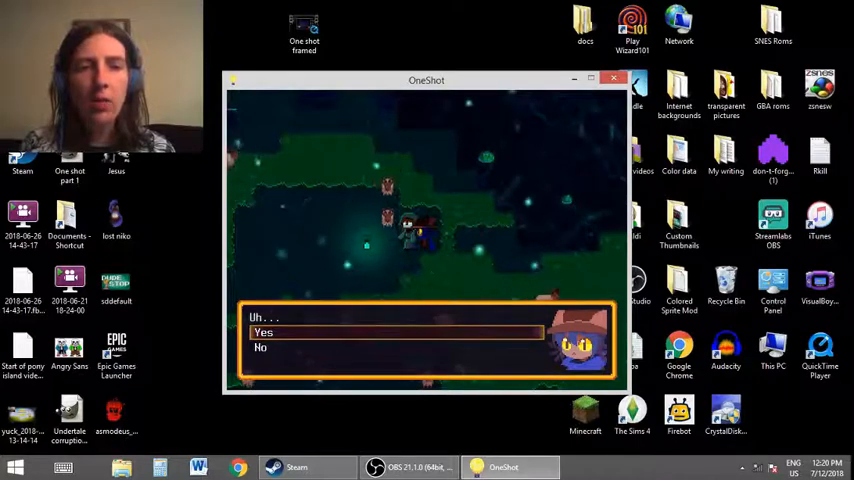
pyautogui.click(264, 332)
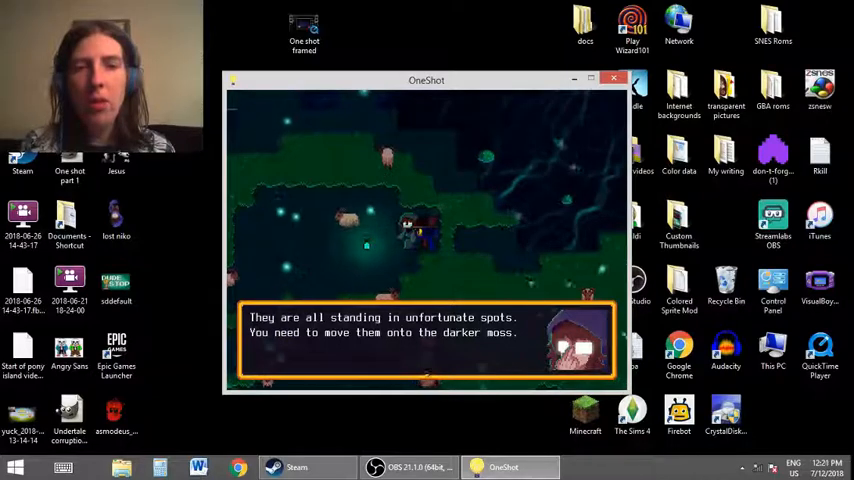
pyautogui.click(425, 335)
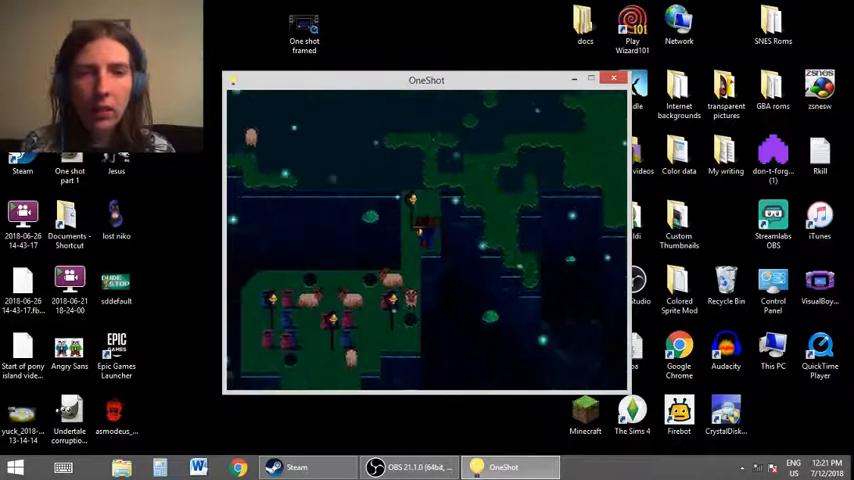
# - Walk Niko upward behind a ram to push it toward the darker moss
pyautogui.press('up')
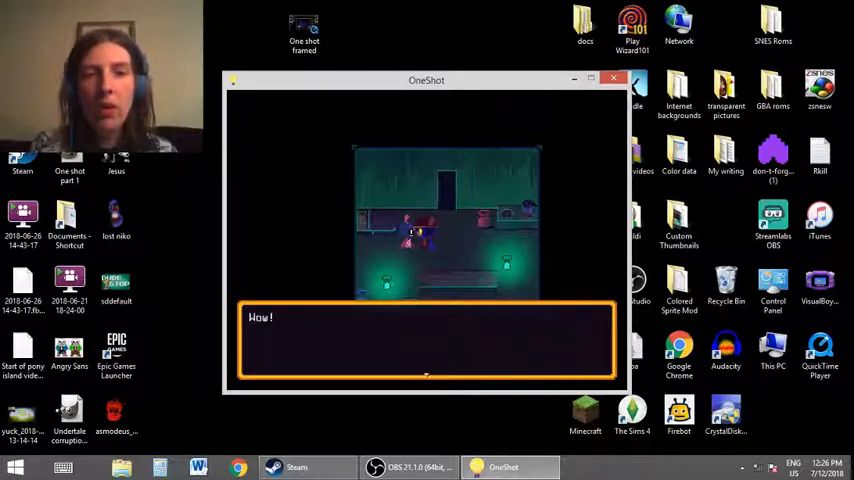
# - Advance through the indoor resident's full lament about the town being slowly chipped away
pyautogui.click(425, 340)
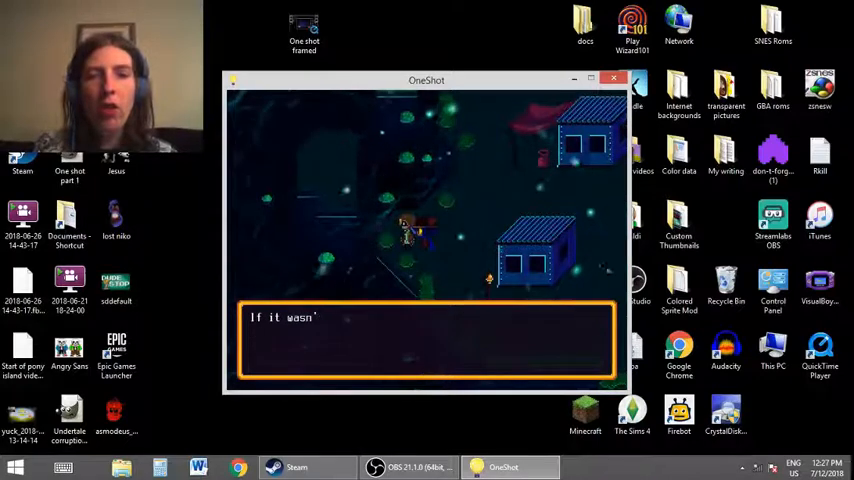
pyautogui.click(424, 340)
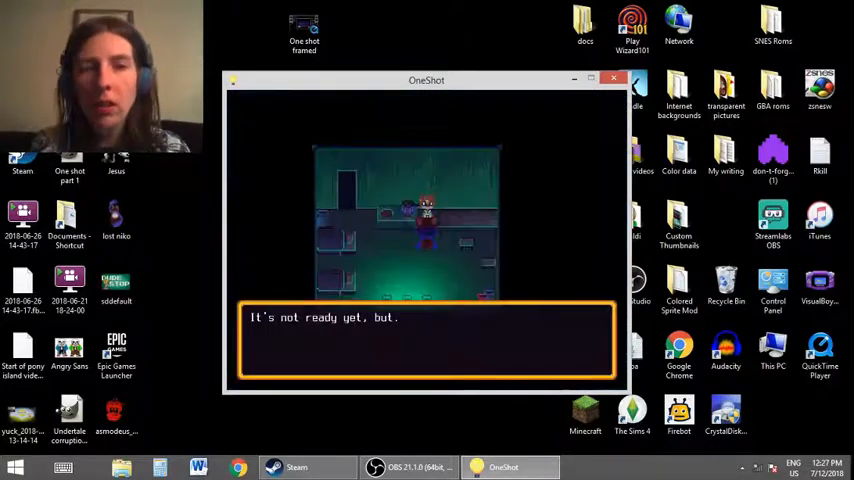
pyautogui.click(426, 340)
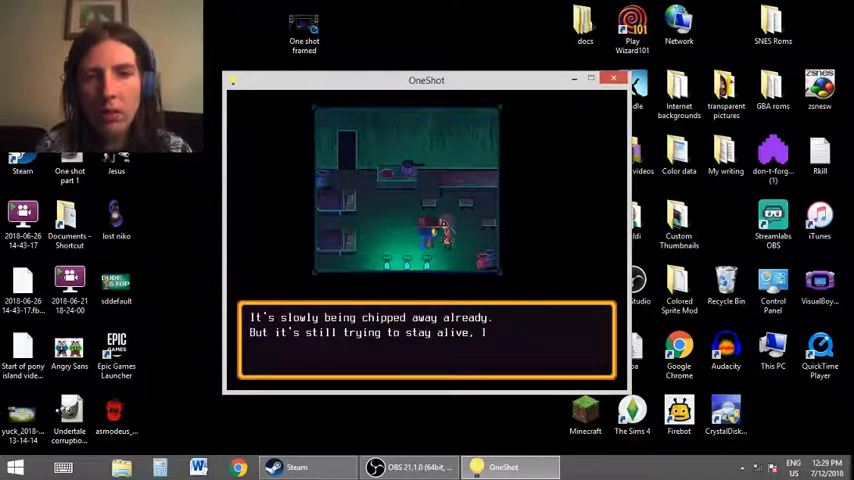
pyautogui.click(425, 340)
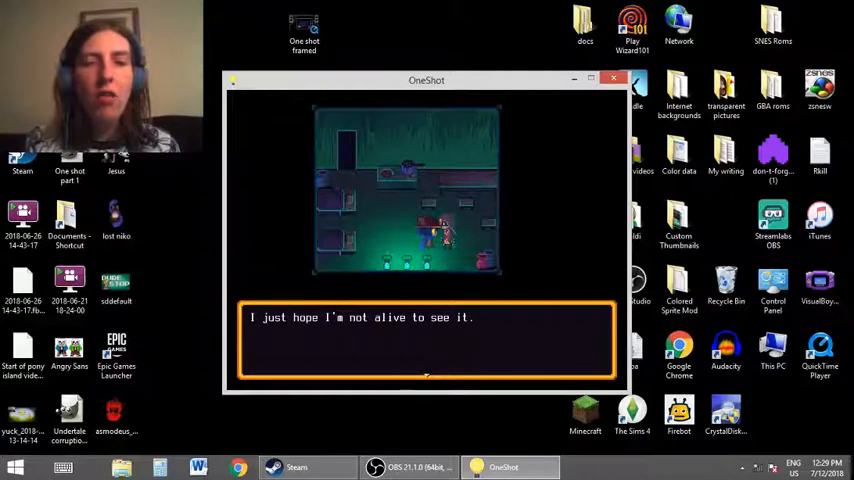
pyautogui.click(426, 340)
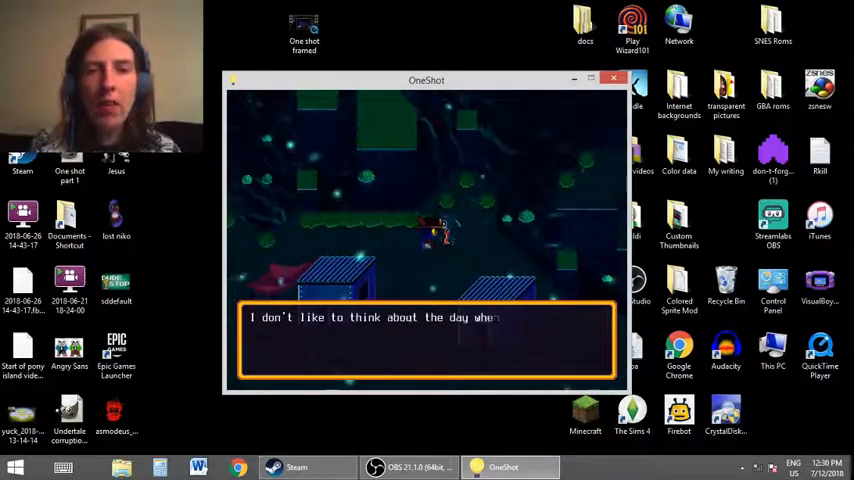
# - Read and move past the villager's line dreading the town's loss to the sea
pyautogui.click(425, 340)
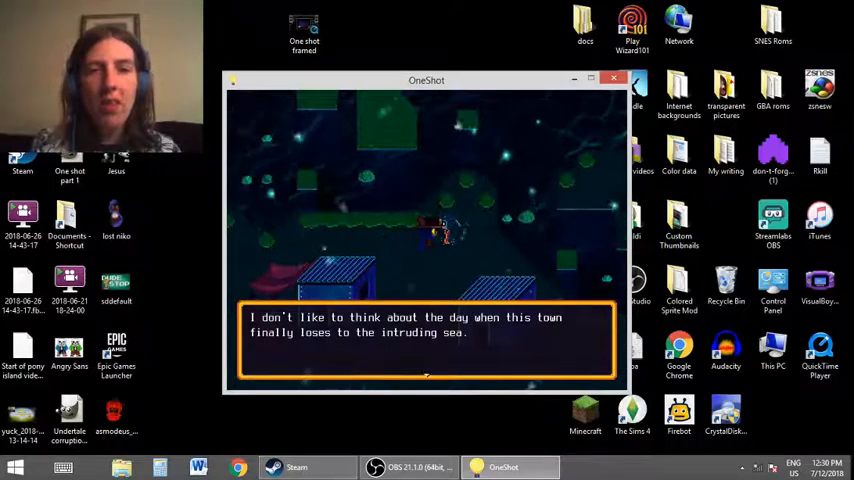
pyautogui.click(425, 340)
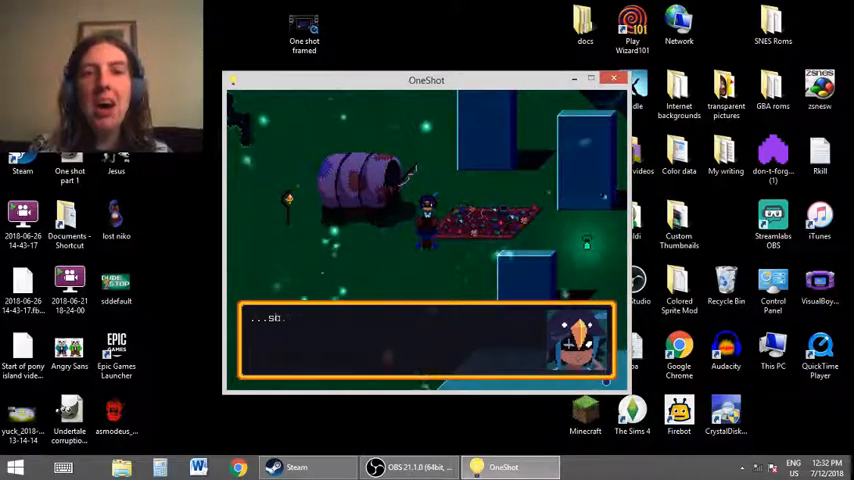
# - Continue the tent character's conversation about the strange journal to its end
pyautogui.click(425, 340)
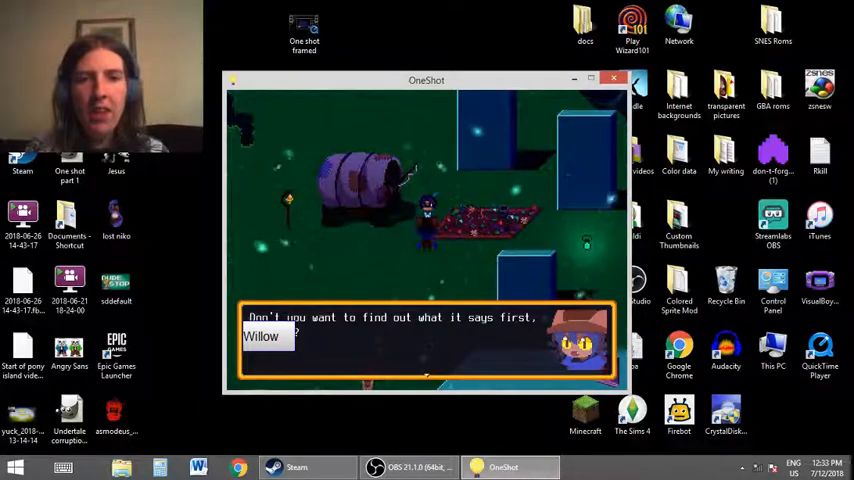
pyautogui.click(426, 345)
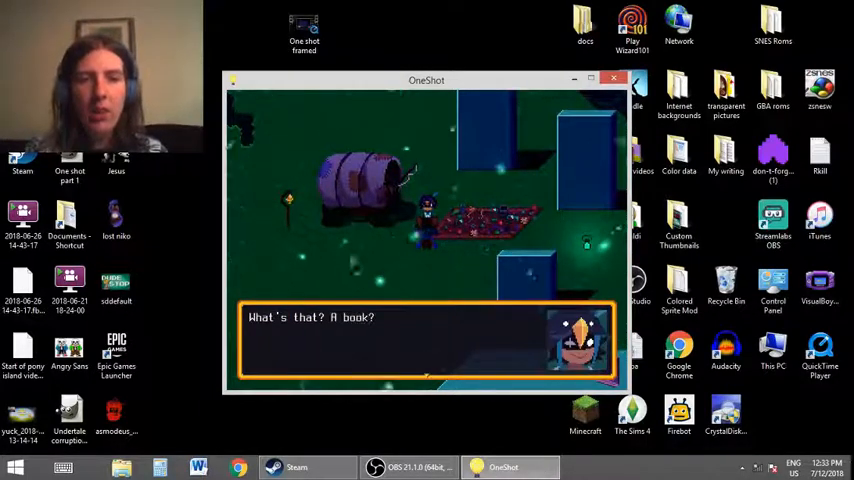
pyautogui.click(425, 345)
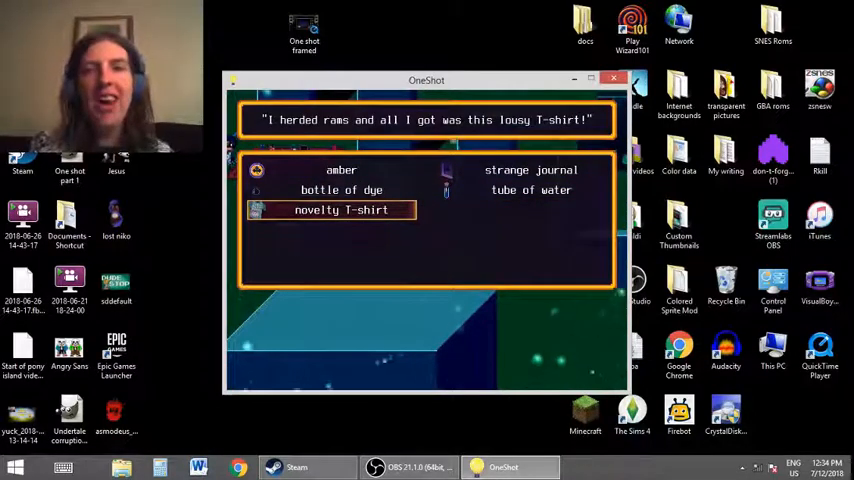
# - Move the inventory cursor from the novelty T-shirt to the bottle of dye
pyautogui.press('up')
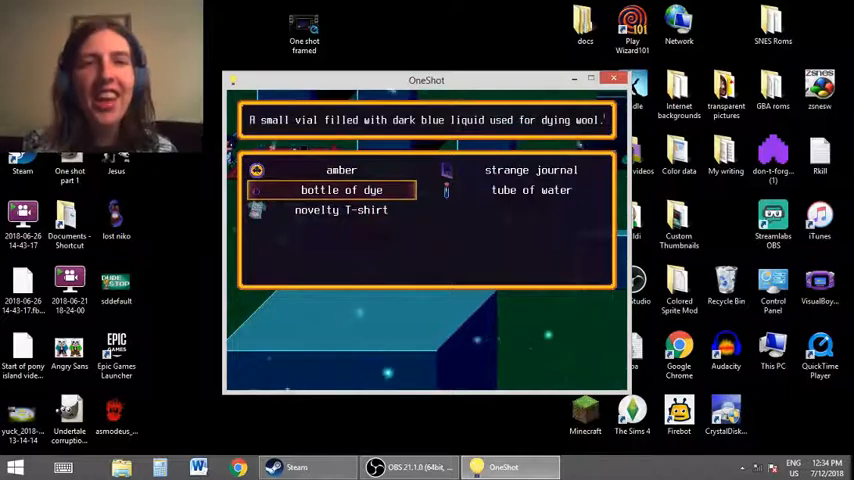